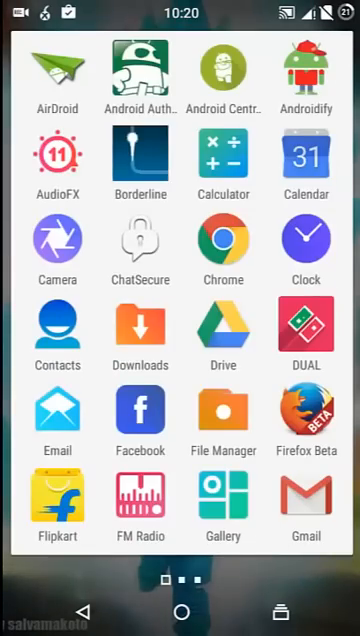
Launch File Manager and browse the Download folder, dismissing the file Actions popup
click(222, 412)
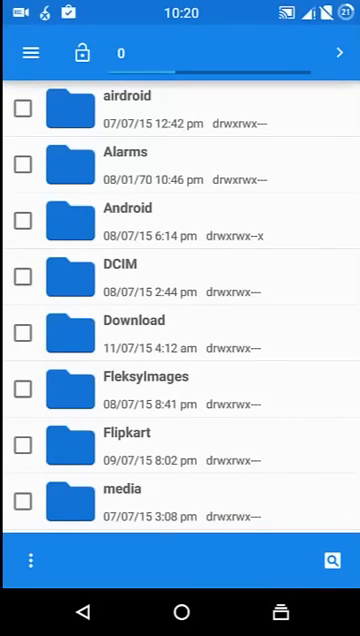
scroll(down, 3)
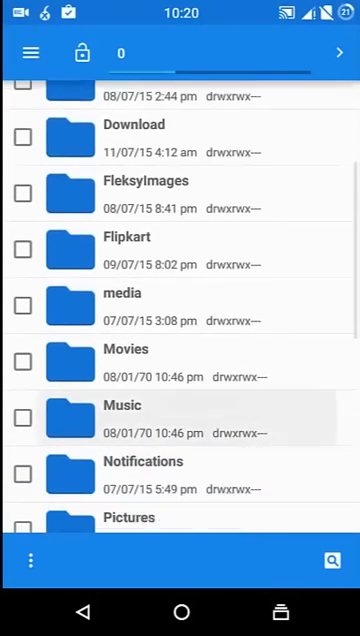
scroll(down, 3)
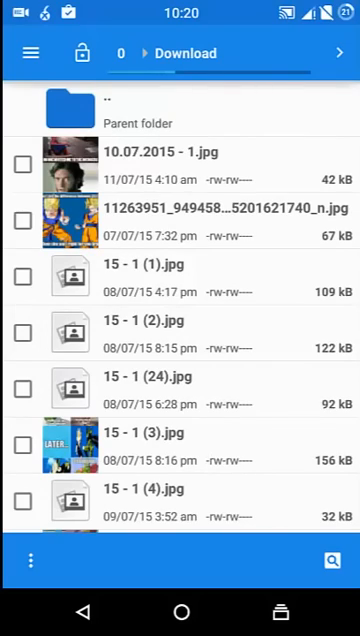
scroll(down, 3)
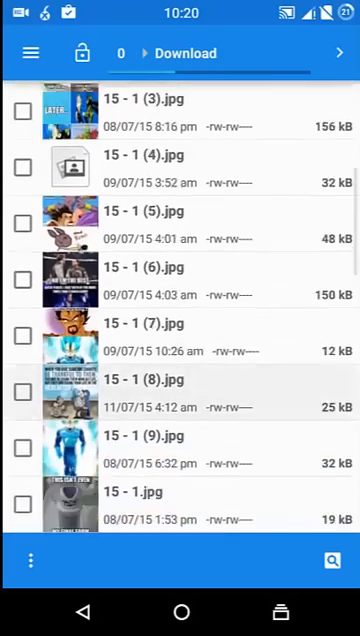
scroll(down, 3)
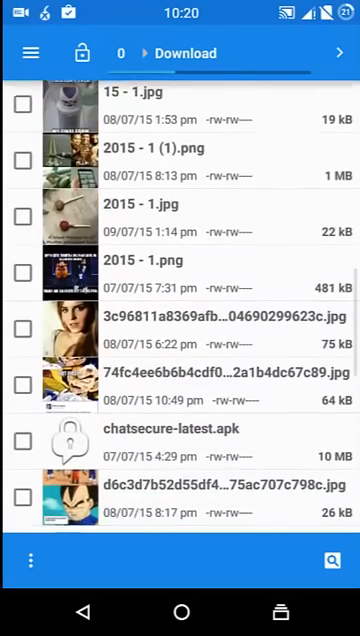
scroll(down, 3)
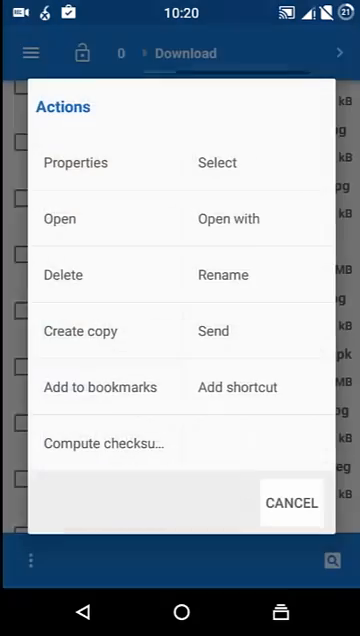
click(290, 502)
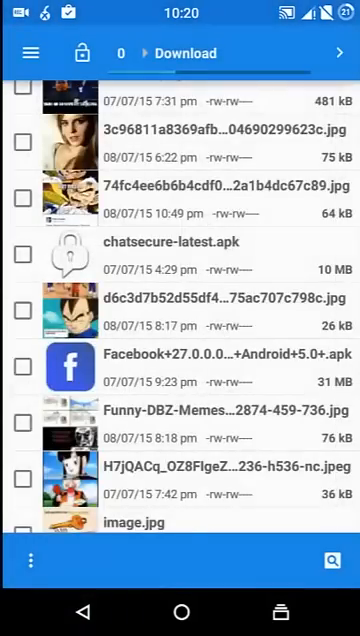
scroll(down, 3)
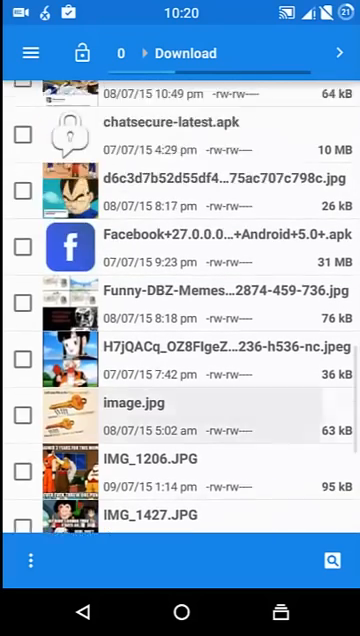
Scroll through the Download list past the Facebook and NewFacebookChatReEnabler apk files
scroll(down, 3)
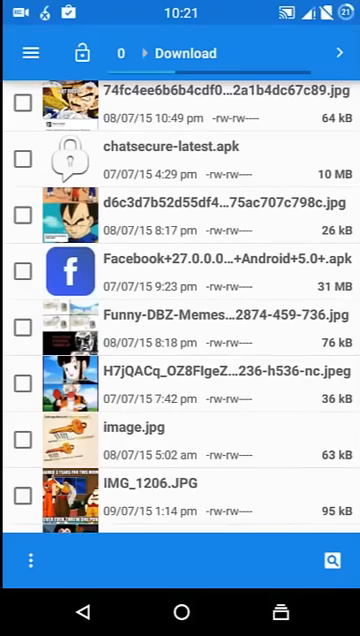
scroll(down, 3)
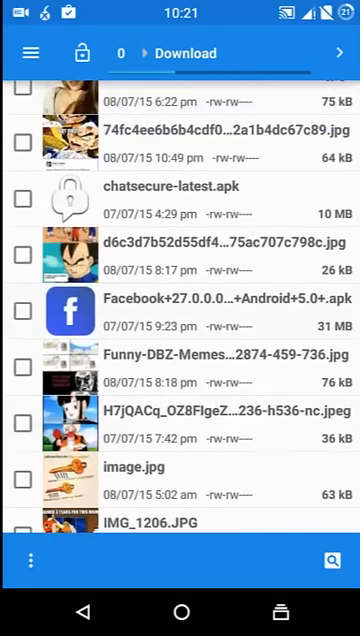
scroll(down, 3)
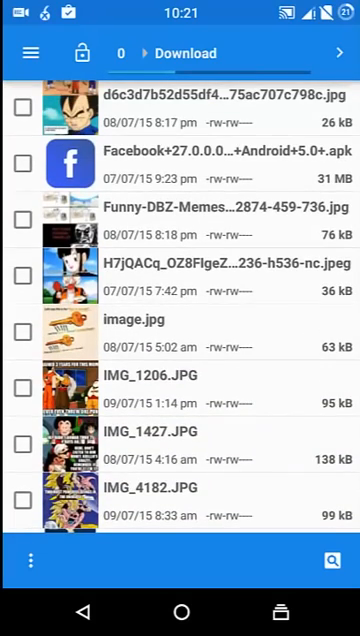
scroll(down, 3)
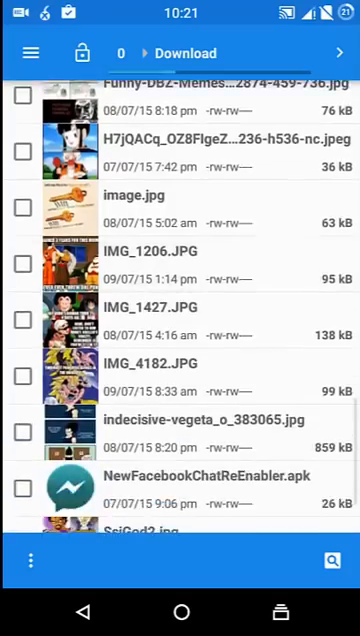
scroll(down, 3)
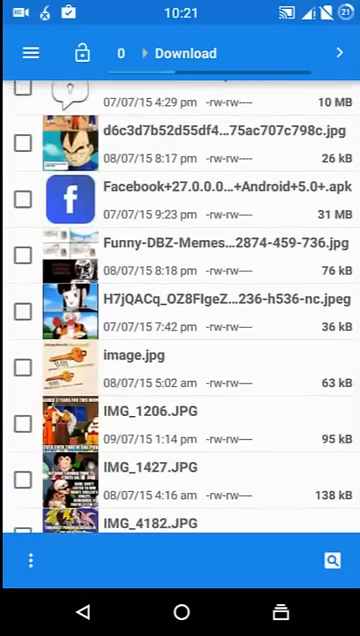
scroll(down, 3)
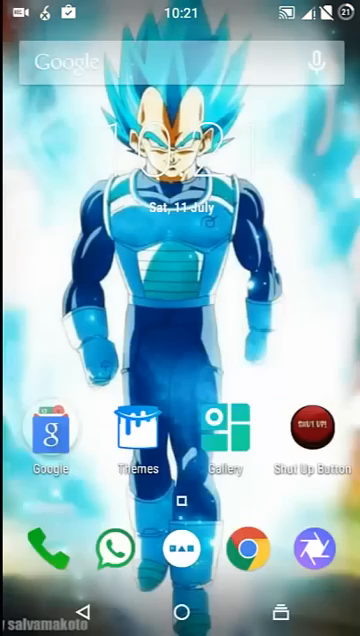
Launch Facebook from the app drawer and view the in-app messages conversation list
click(180, 548)
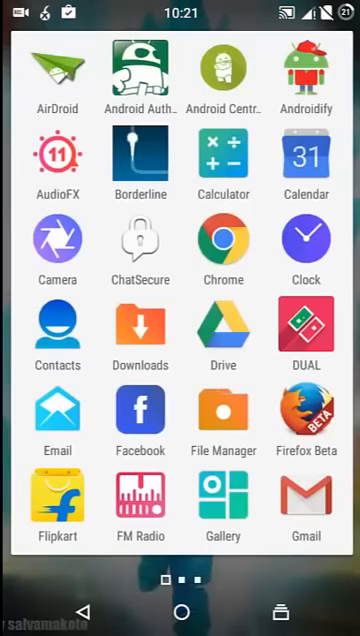
click(140, 410)
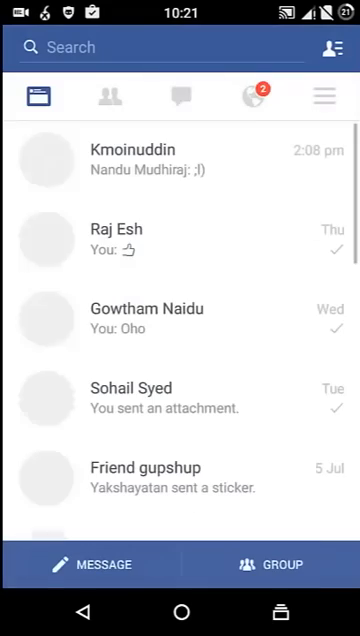
click(180, 96)
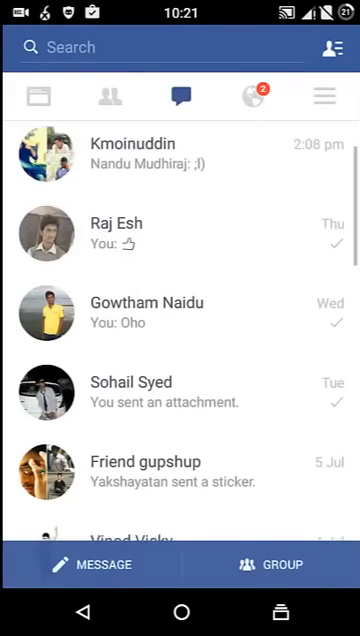
click(140, 152)
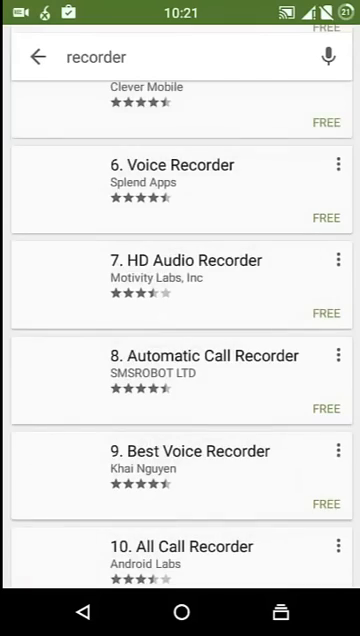
Return to the store home, visit the Facebook page, and reach My apps > Installed
click(36, 56)
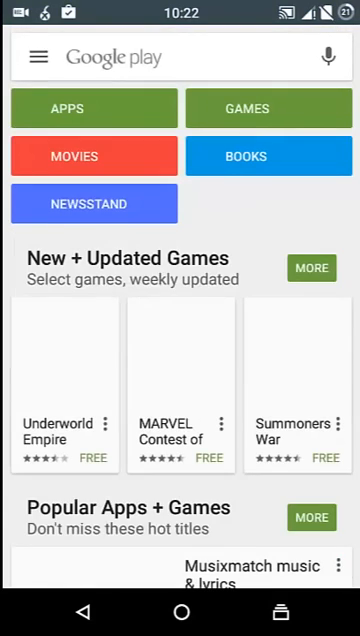
click(36, 56)
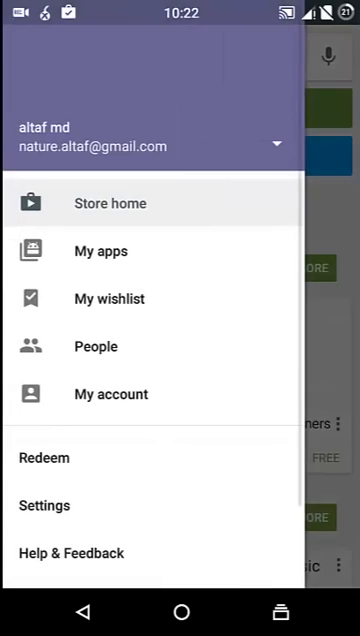
click(100, 252)
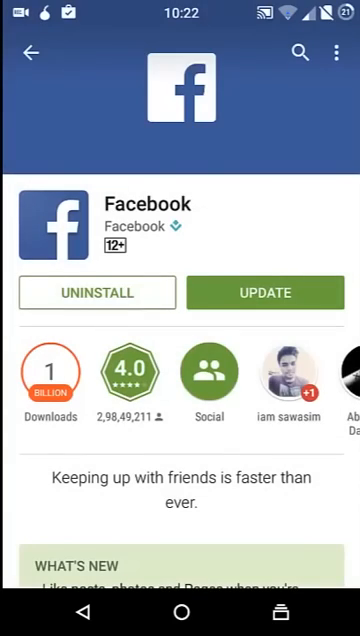
click(336, 52)
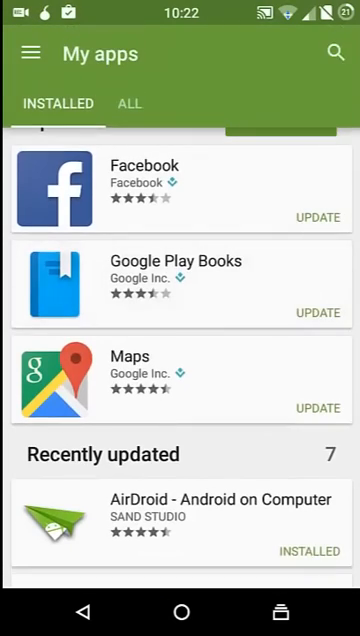
scroll(down, 3)
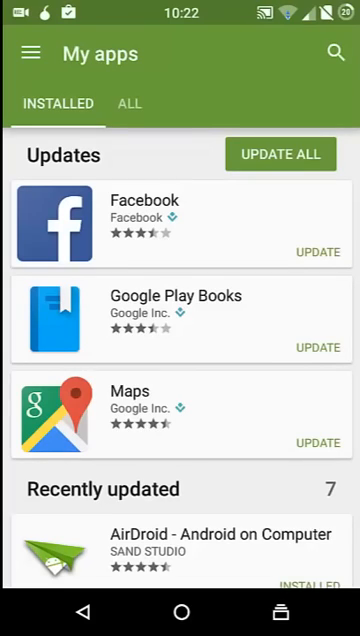
scroll(down, 3)
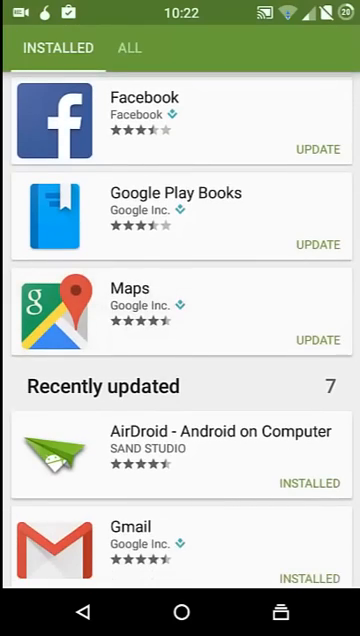
scroll(down, 3)
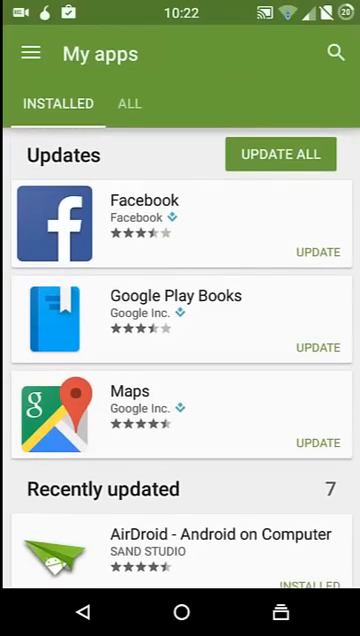